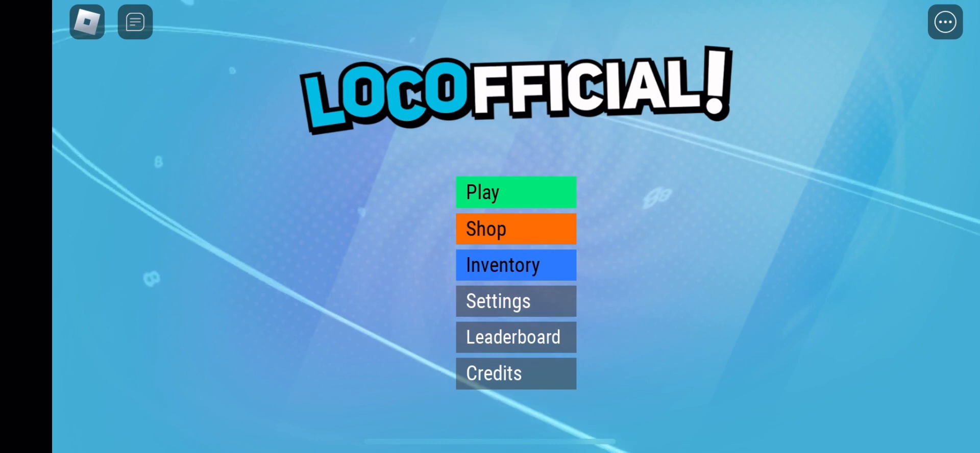
- Start a new match via Play and choose a deck from the Deck Selection list
{"action": "left_click", "coordinate": [514, 192]}
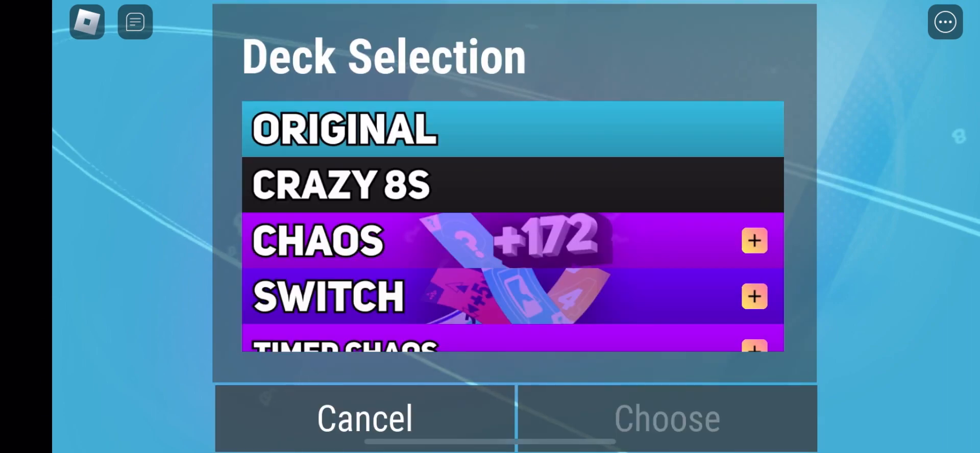
{"action": "scroll", "scroll_direction": "down", "scroll_amount": 3}
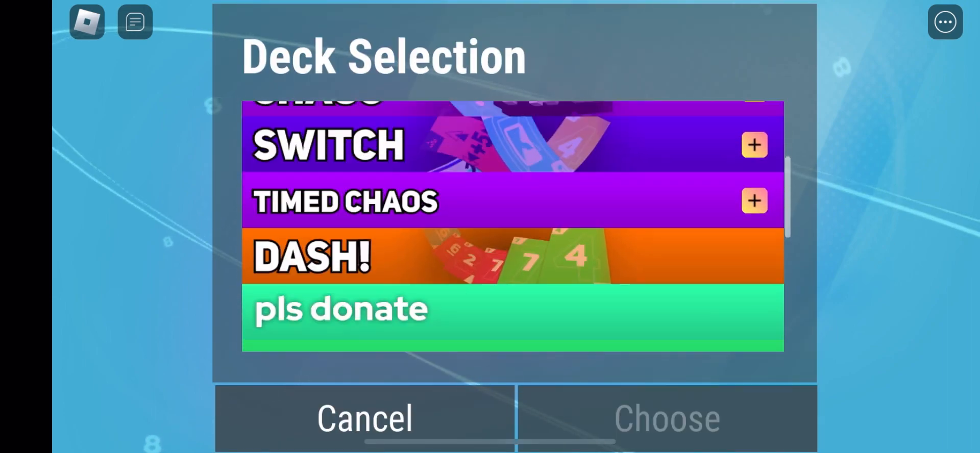
{"action": "scroll", "scroll_direction": "down", "scroll_amount": 3}
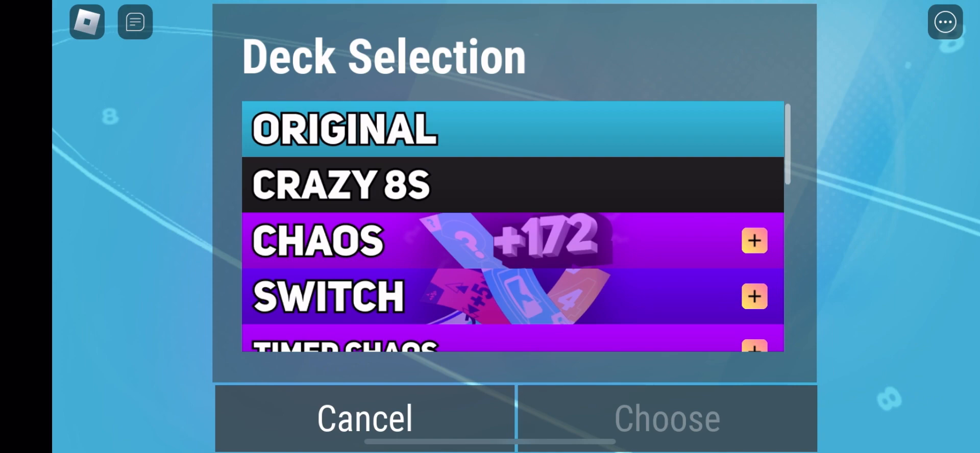
{"action": "left_click", "coordinate": [665, 417]}
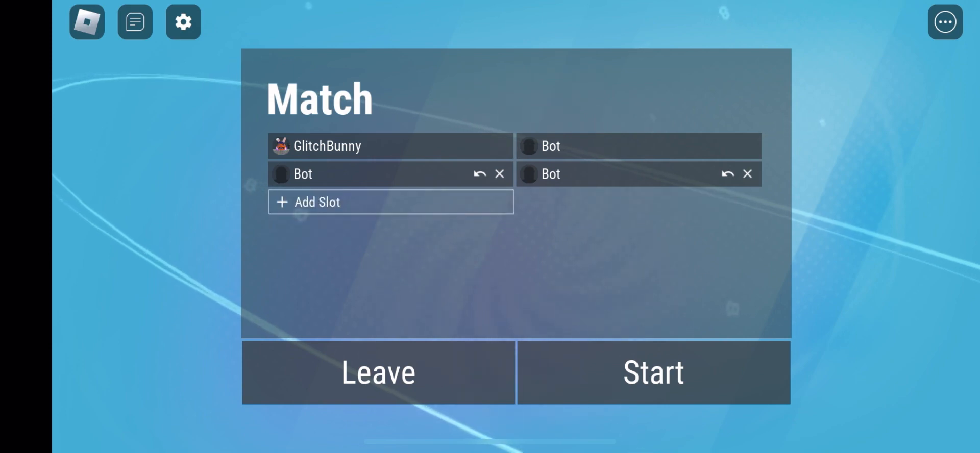
- Remove one bot slot from the lobby and start the match
{"action": "left_click", "coordinate": [747, 174]}
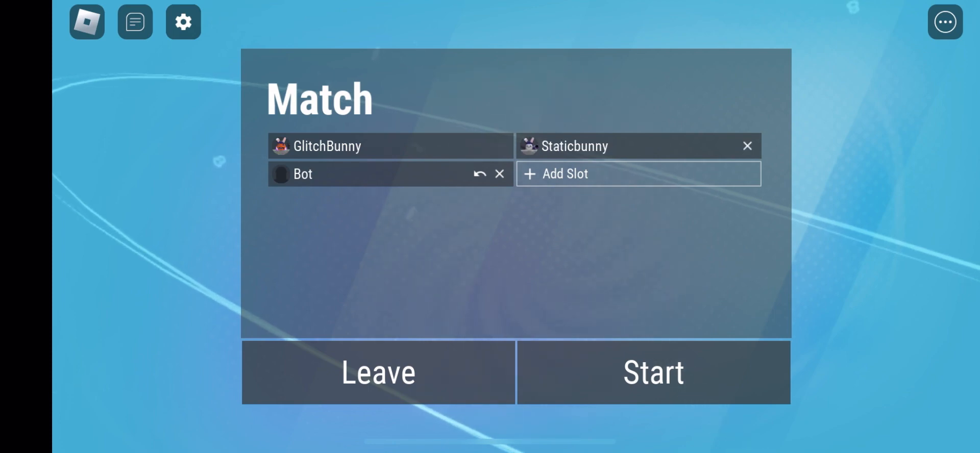
{"action": "left_click", "coordinate": [652, 371]}
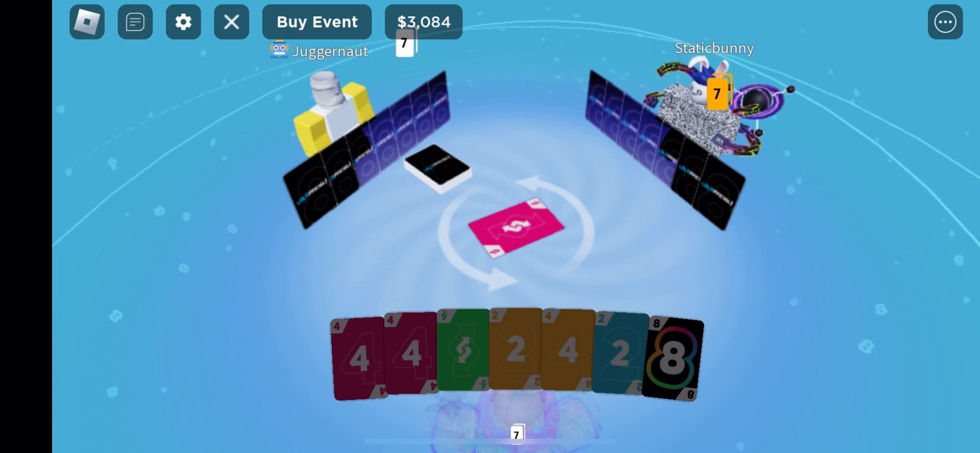
- Play a card from the hand onto the center pile
{"action": "left_click", "coordinate": [668, 353]}
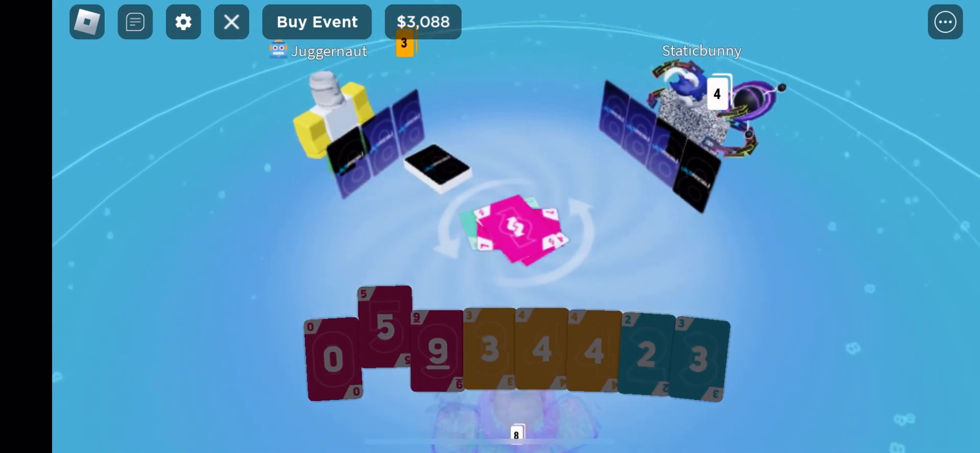
- Play the remaining cards until Game Over, then leave back to the main menu
{"action": "left_click", "coordinate": [331, 356]}
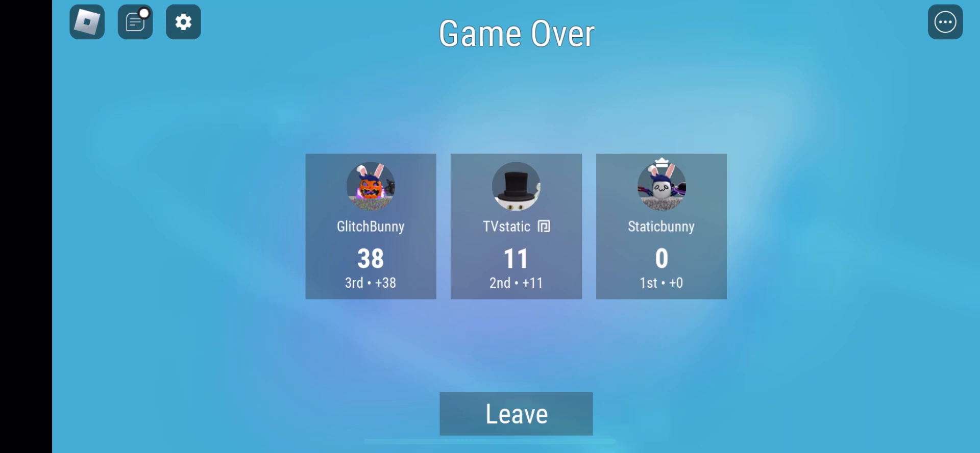
{"action": "left_click", "coordinate": [183, 21]}
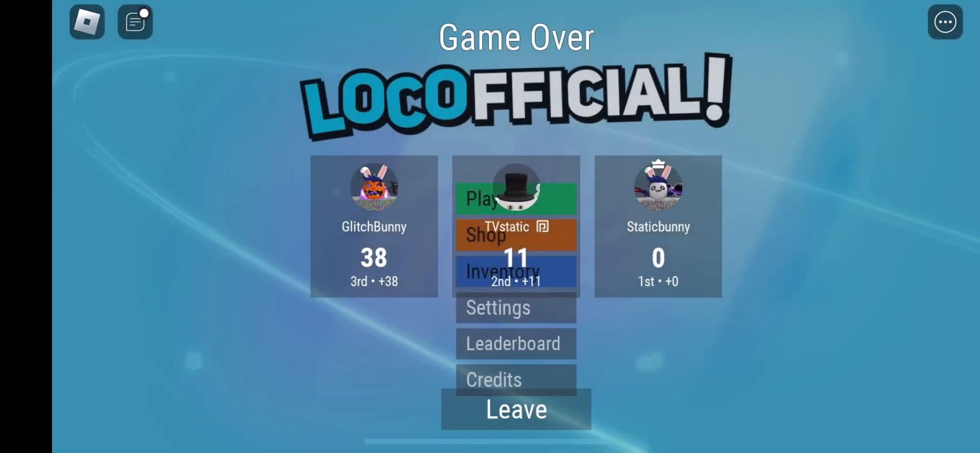
{"action": "left_click", "coordinate": [514, 409]}
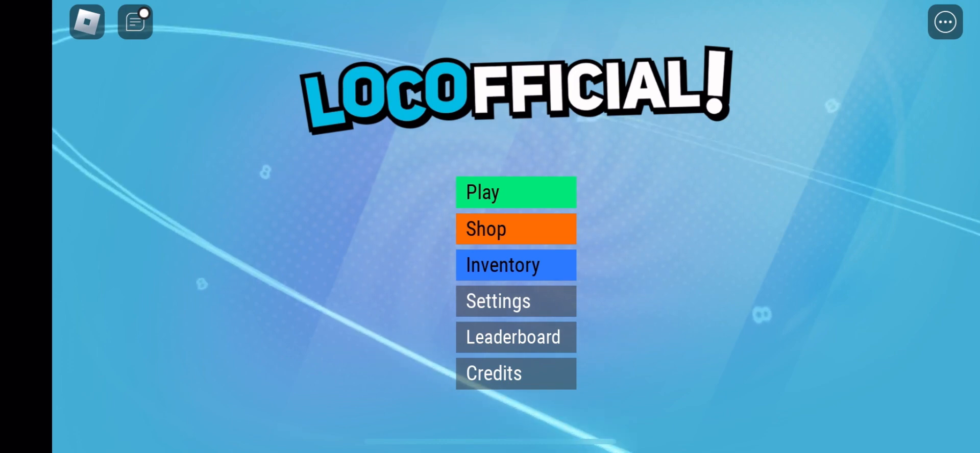